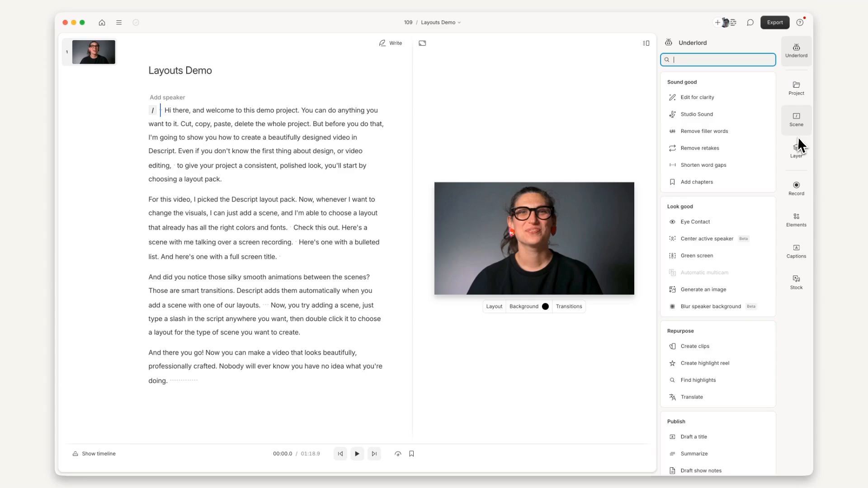
Step: Open the scene's layout gallery and scroll through the Descript pack's layout variants, such as List
{"action": "left_click", "coordinate": [796, 119]}
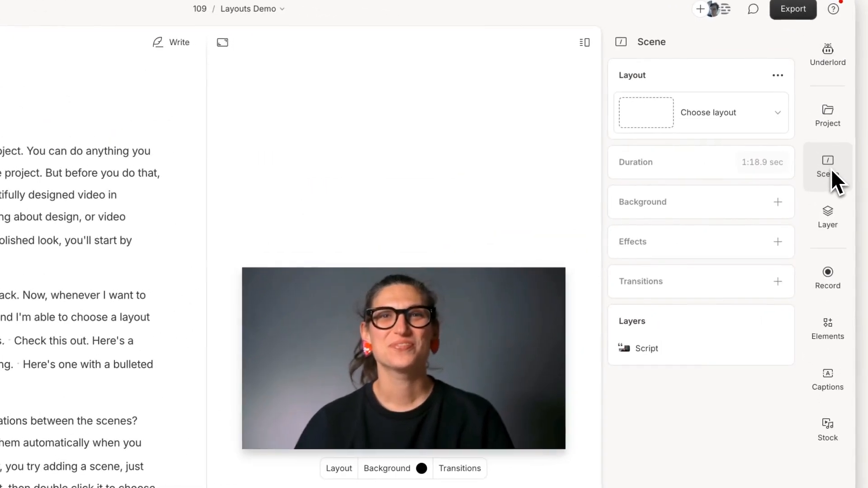
{"action": "left_click", "coordinate": [700, 112]}
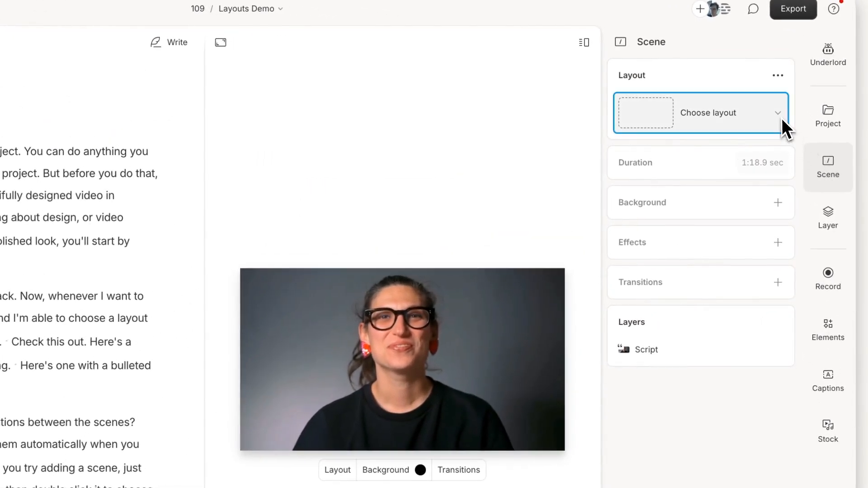
{"action": "left_click", "coordinate": [708, 113]}
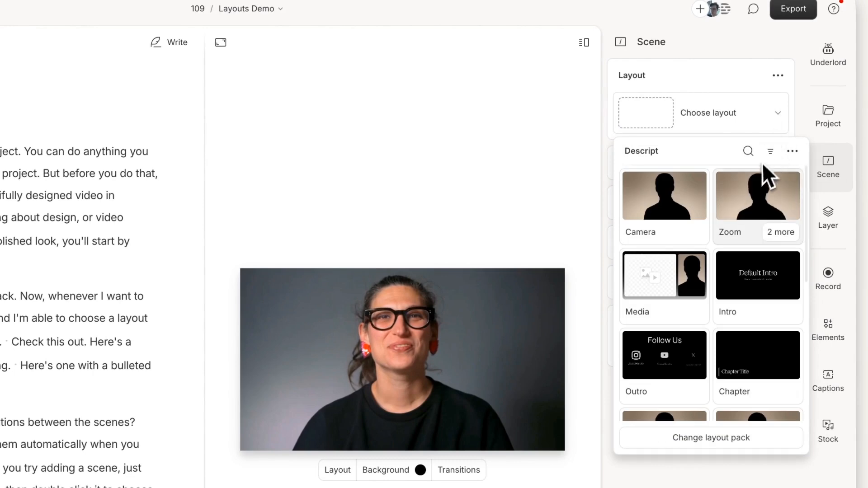
{"action": "scroll", "scroll_direction": "down", "scroll_amount": 3}
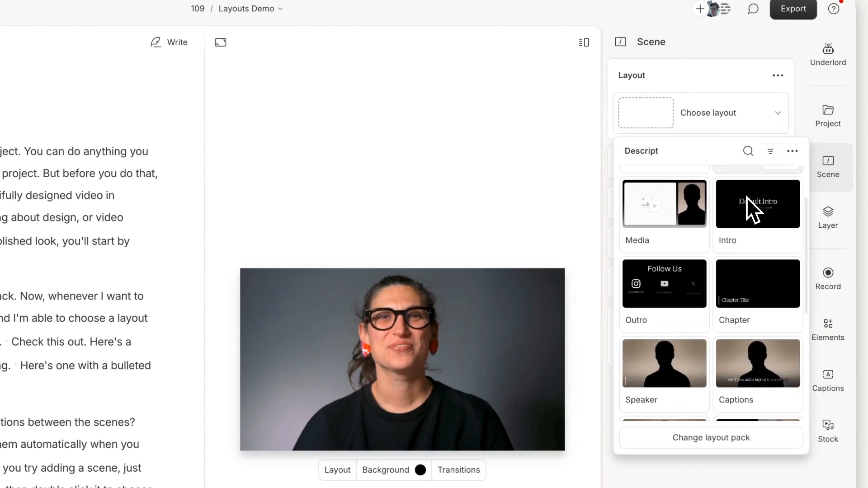
{"action": "scroll", "scroll_direction": "down", "scroll_amount": 3}
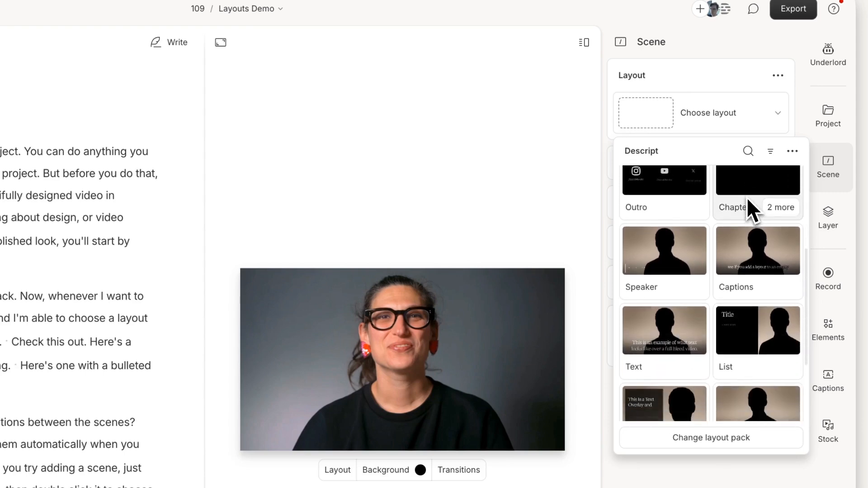
{"action": "scroll", "scroll_direction": "down", "scroll_amount": 3}
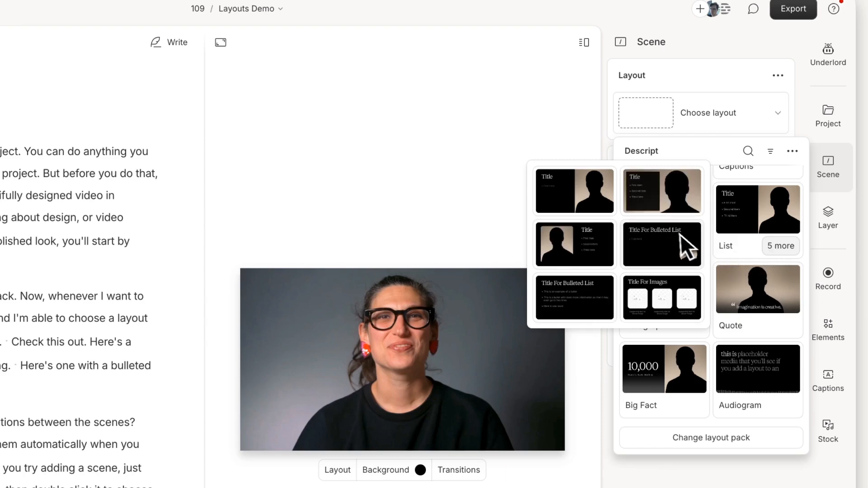
{"action": "mouse_move", "coordinate": [631, 224]}
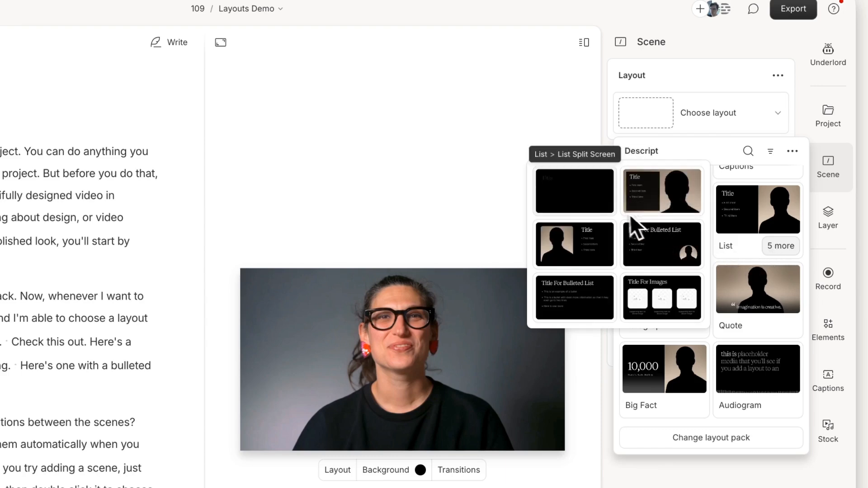
{"action": "mouse_move", "coordinate": [574, 244]}
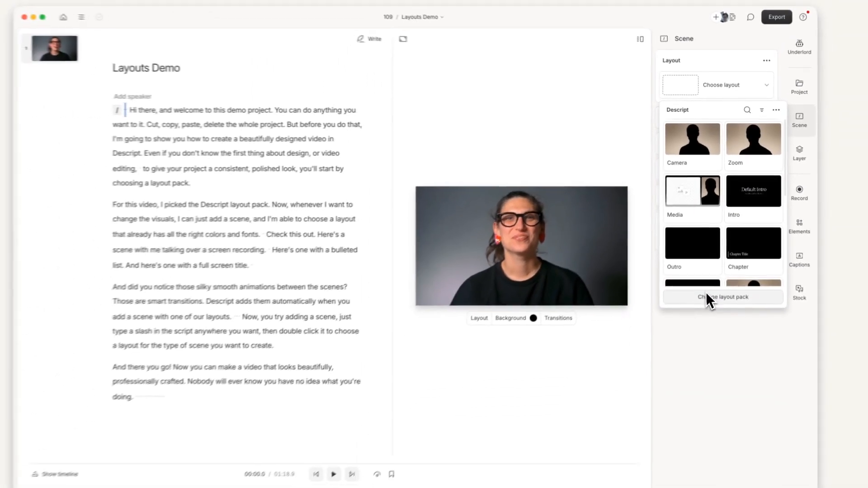
Step: Browse the other available layout packs via Change layout pack
{"action": "left_click", "coordinate": [723, 296]}
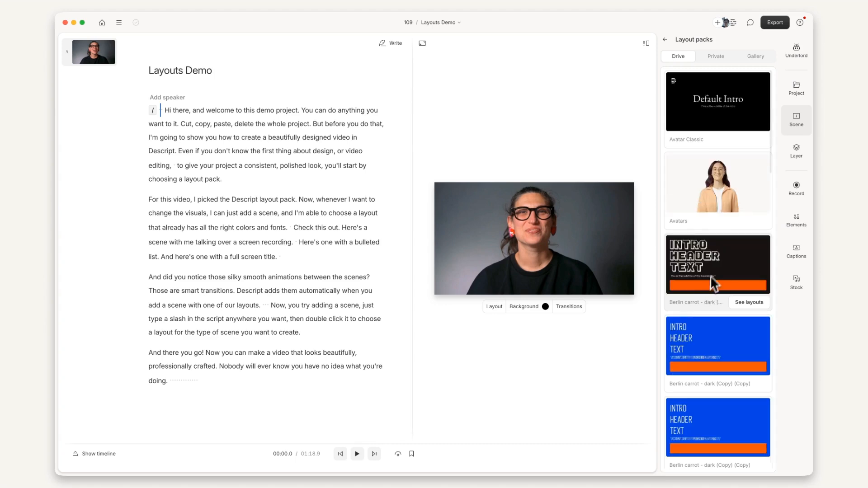
{"action": "scroll", "scroll_direction": "down", "scroll_amount": 3}
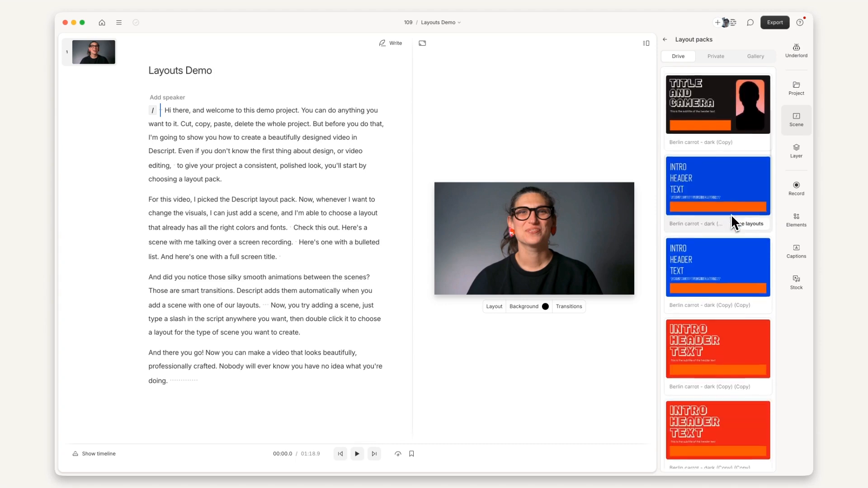
{"action": "scroll", "scroll_direction": "down", "scroll_amount": 3}
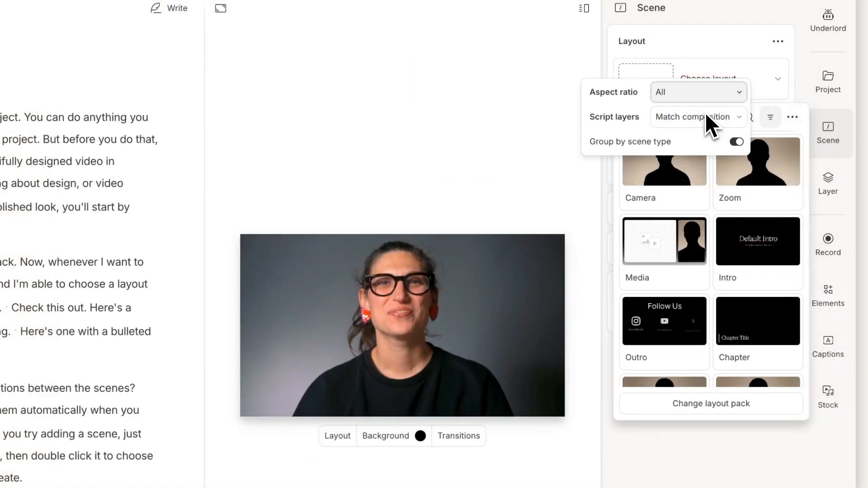
Step: Check the Script layers matching option, then show the pack's save, copy, paste and reset actions
{"action": "left_click", "coordinate": [698, 117]}
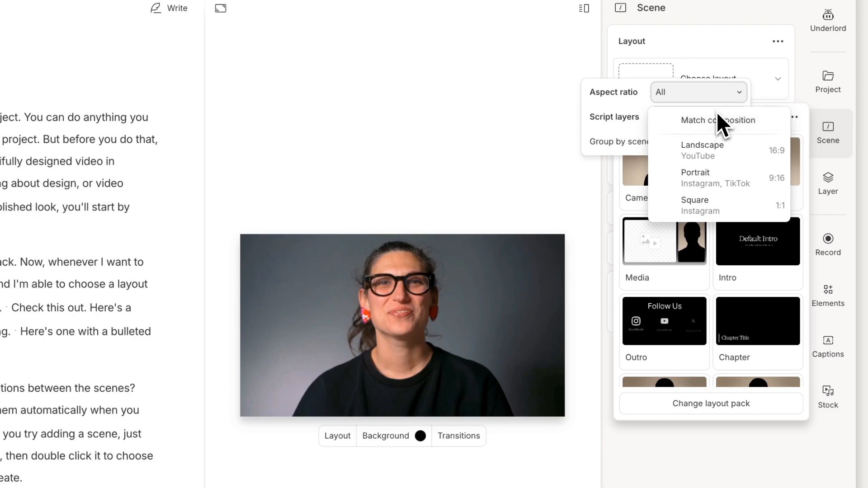
{"action": "left_click", "coordinate": [717, 121]}
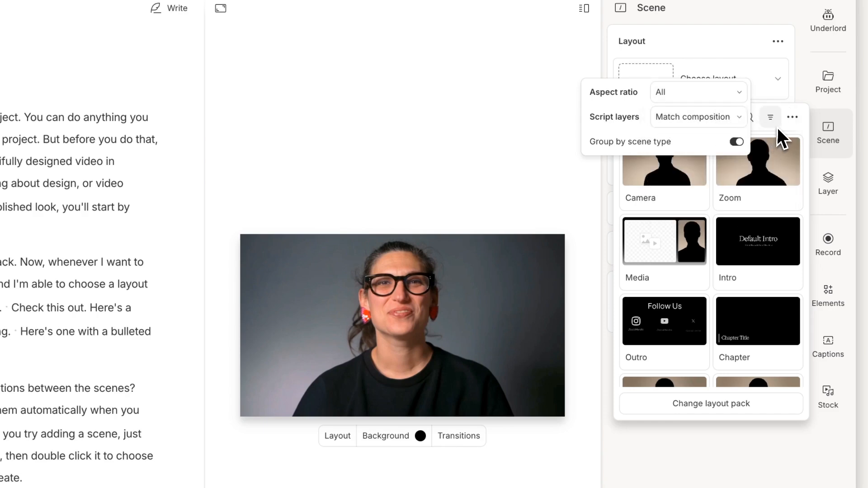
{"action": "left_click", "coordinate": [791, 116]}
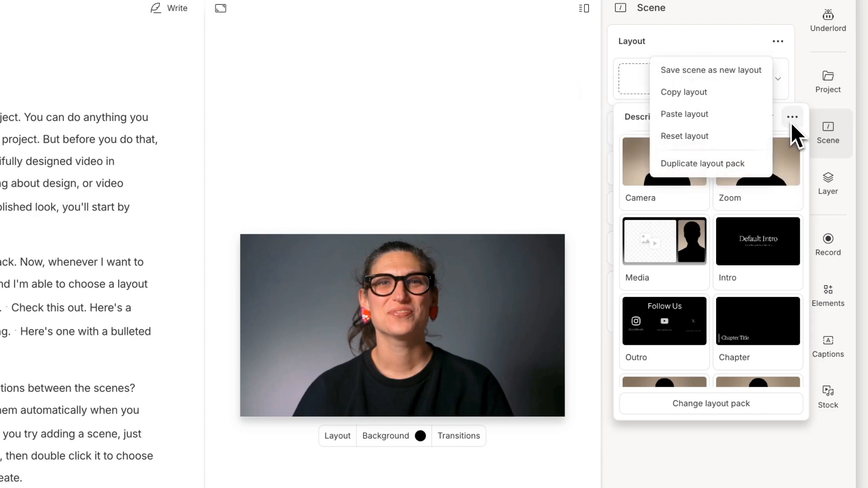
{"action": "mouse_move", "coordinate": [731, 152]}
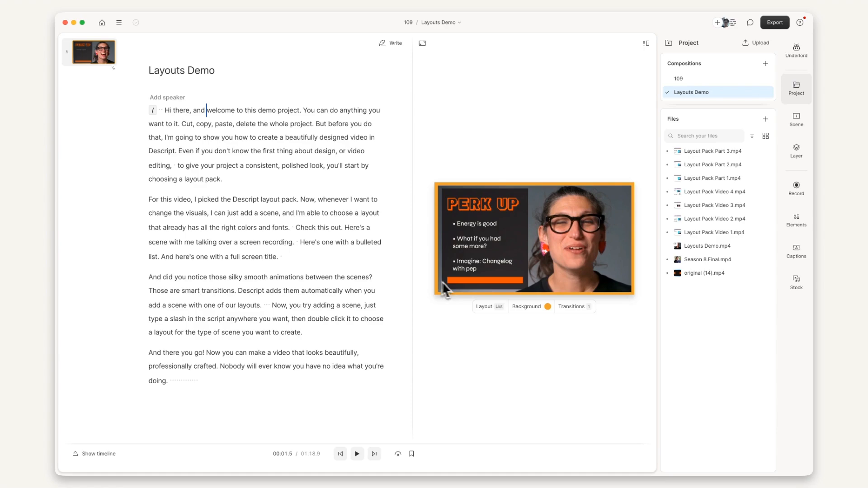
Step: Open composition 109 from the Project panel's Compositions list
{"action": "left_click", "coordinate": [484, 306]}
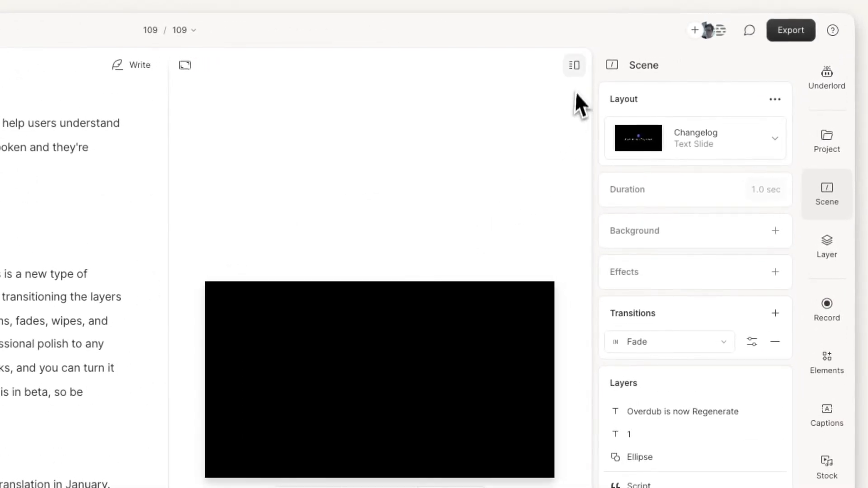
Step: Switch the App layout to a different arrangement, such as Stacked
{"action": "left_click", "coordinate": [574, 65]}
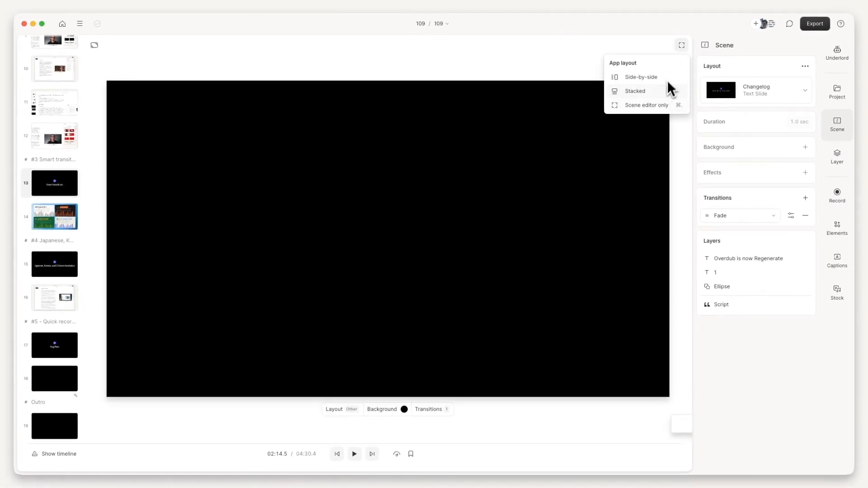
{"action": "left_click", "coordinate": [641, 77]}
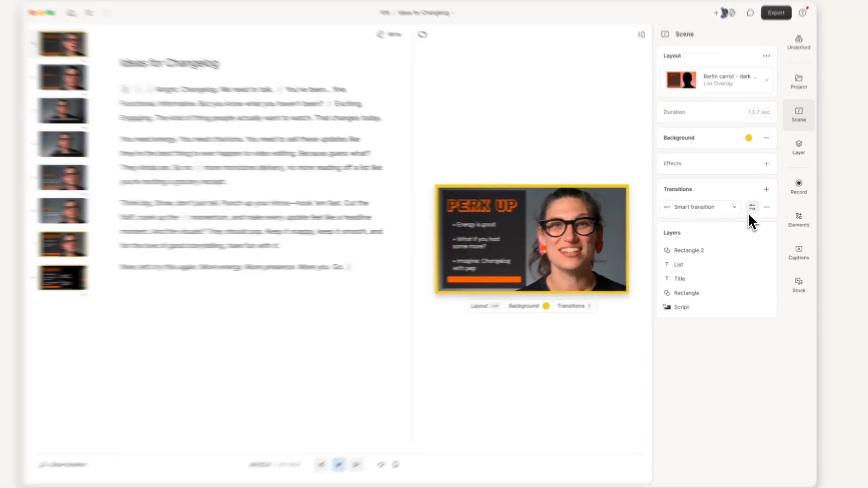
Step: Open the Smart transition's outgoing settings and its list of transition types
{"action": "left_click", "coordinate": [751, 206]}
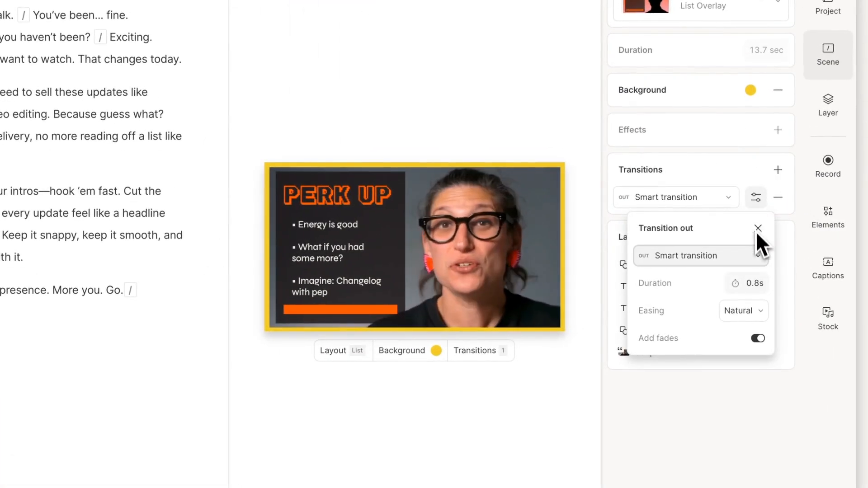
{"action": "left_click", "coordinate": [699, 255]}
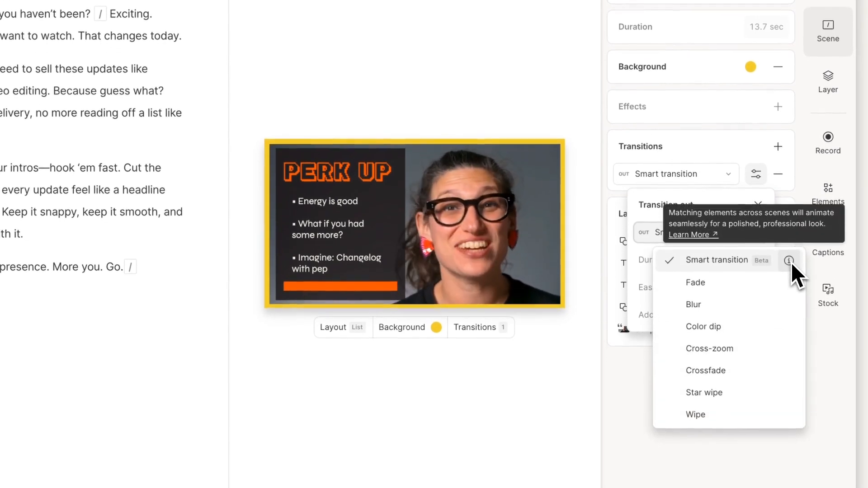
{"action": "mouse_move", "coordinate": [709, 213]}
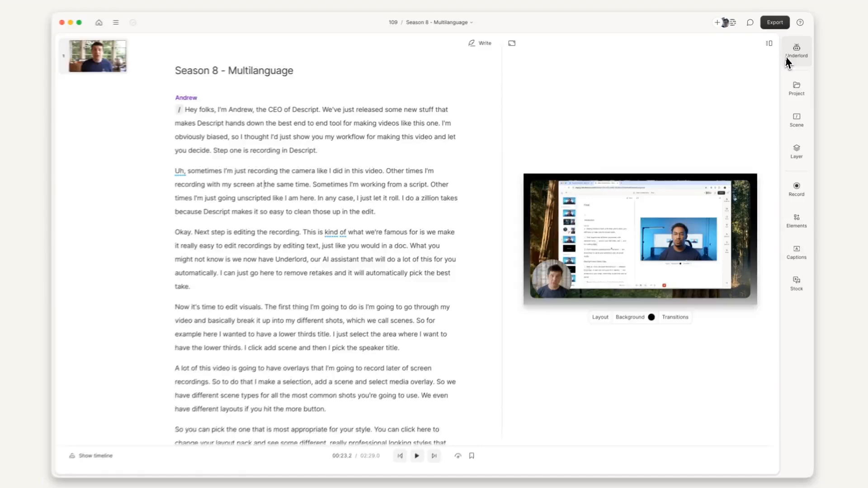
Step: Launch Underlord's Translate tool from the AI assistant's tool list
{"action": "left_click", "coordinate": [796, 50]}
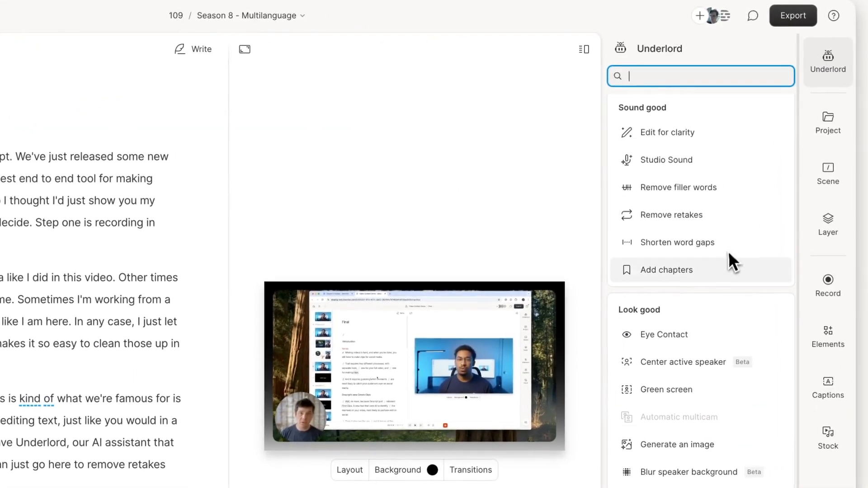
{"action": "scroll", "scroll_direction": "down", "scroll_amount": 3}
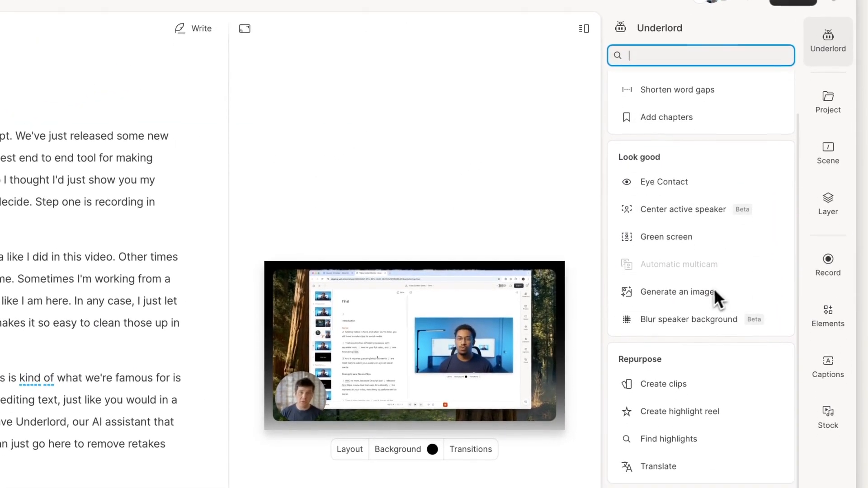
{"action": "left_click", "coordinate": [658, 466]}
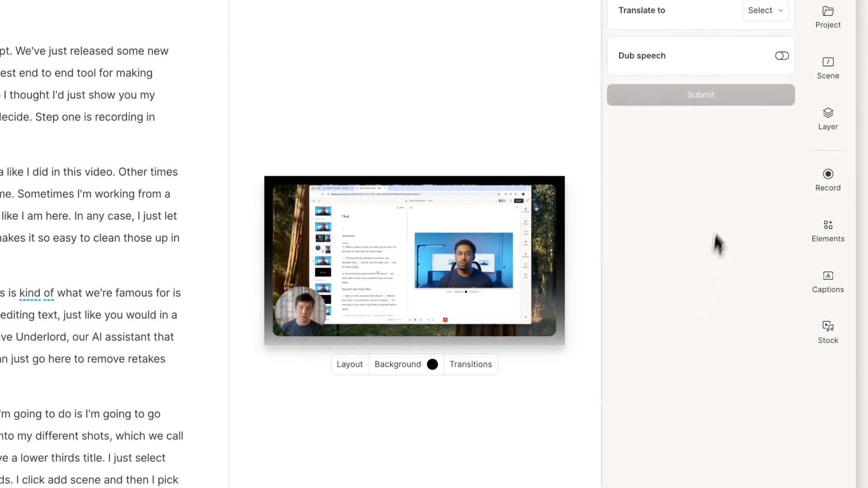
Step: Select Chinese, Japanese and a third target language, and enable Dub speech
{"action": "left_click", "coordinate": [764, 10]}
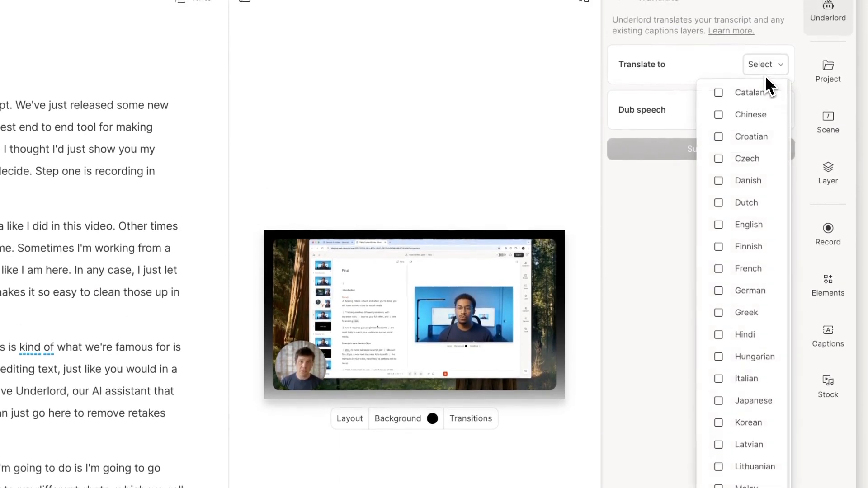
{"action": "left_click", "coordinate": [718, 114]}
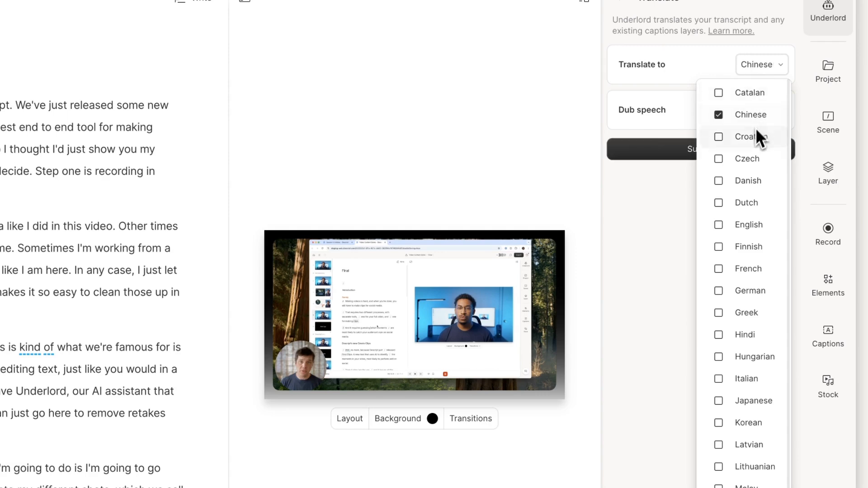
{"action": "scroll", "scroll_direction": "down", "scroll_amount": 3}
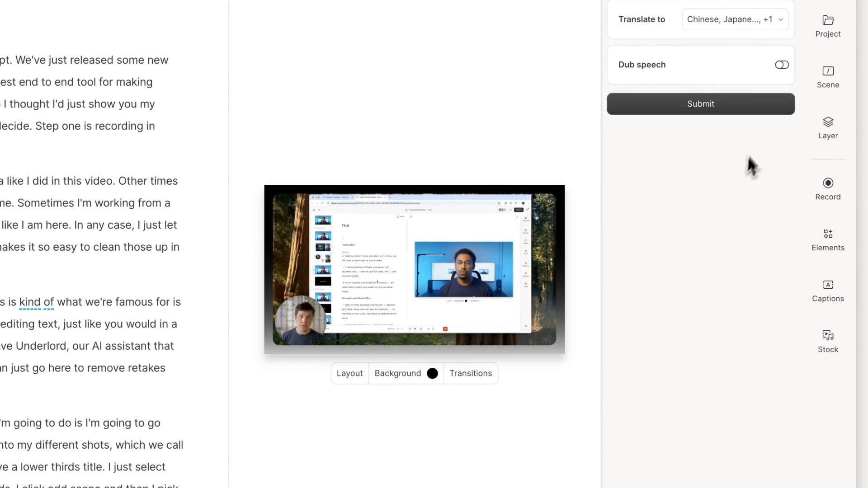
{"action": "left_click", "coordinate": [782, 64]}
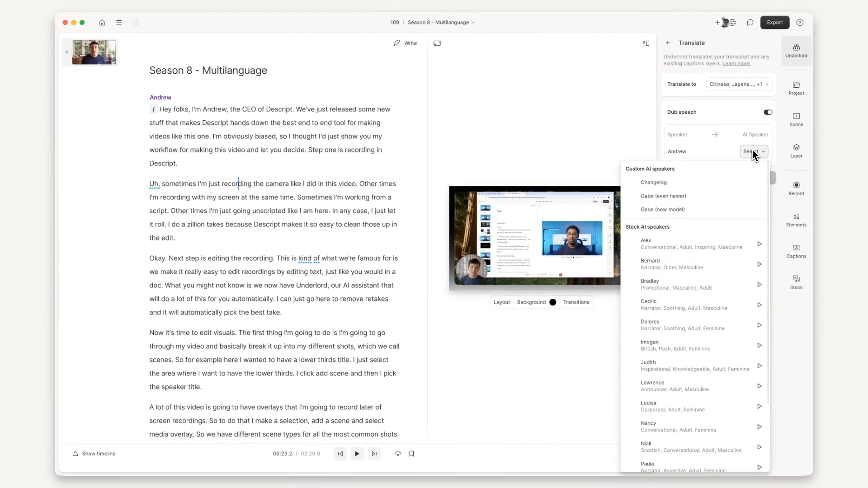
Step: Choose the stock AI voice Paula for Andrew and submit the translation
{"action": "scroll", "scroll_direction": "down", "scroll_amount": 3}
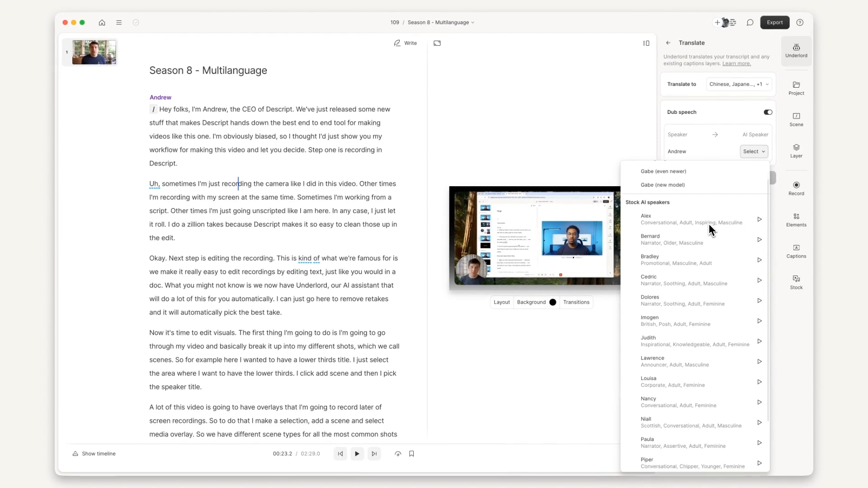
{"action": "scroll", "scroll_direction": "down", "scroll_amount": 3}
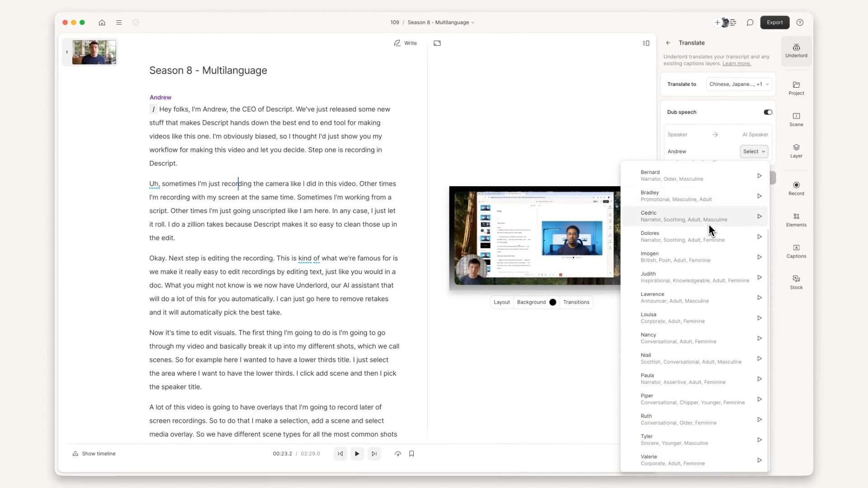
{"action": "left_click", "coordinate": [647, 379]}
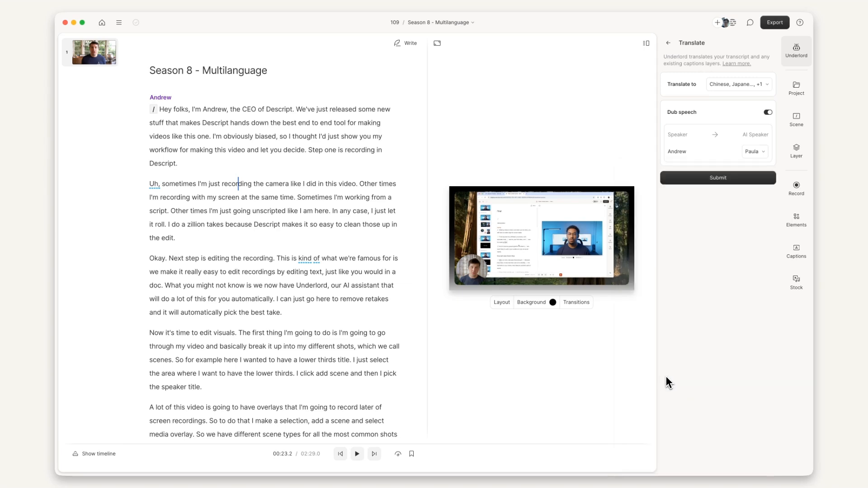
{"action": "left_click", "coordinate": [717, 177]}
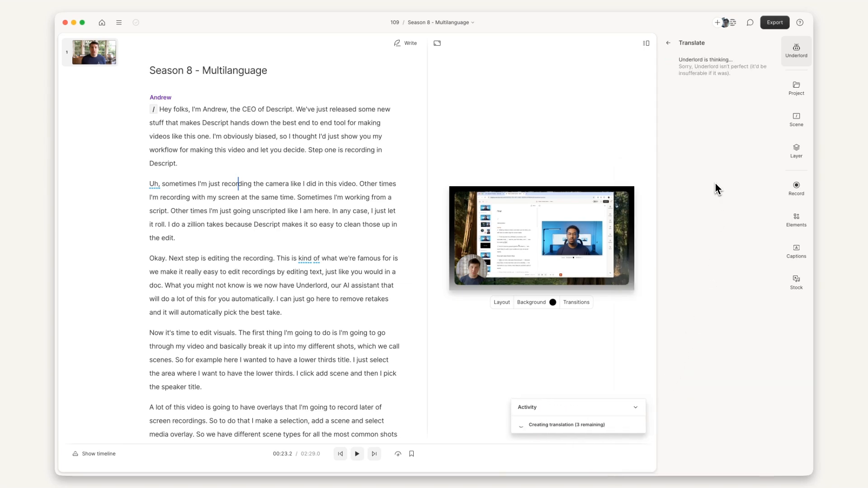